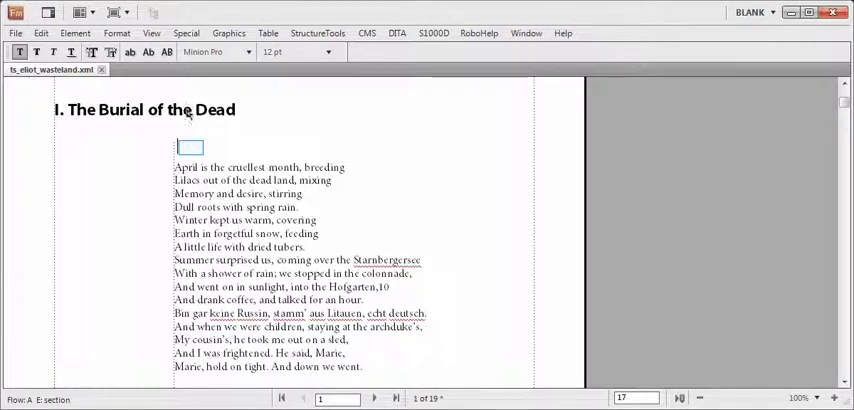
Step: Place the insertion point in the empty paragraph above the poem and reveal the StructureTools commands
left_click(188, 148)
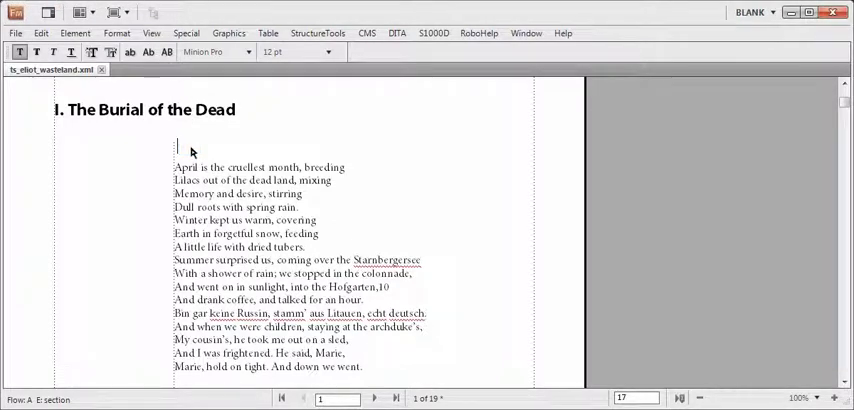
left_click(316, 32)
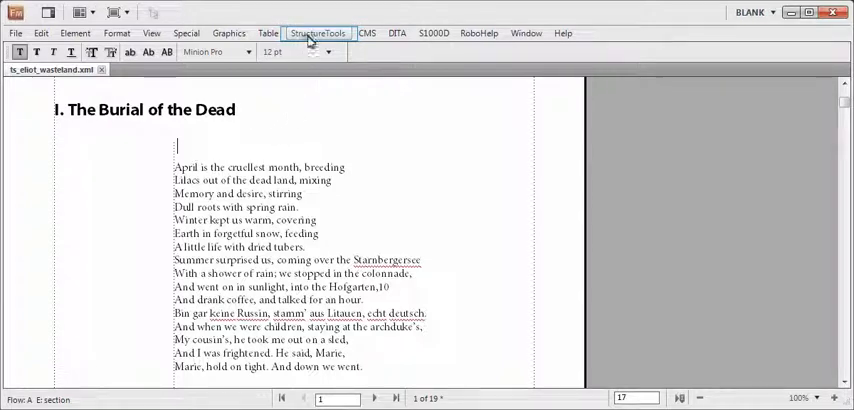
left_click(316, 32)
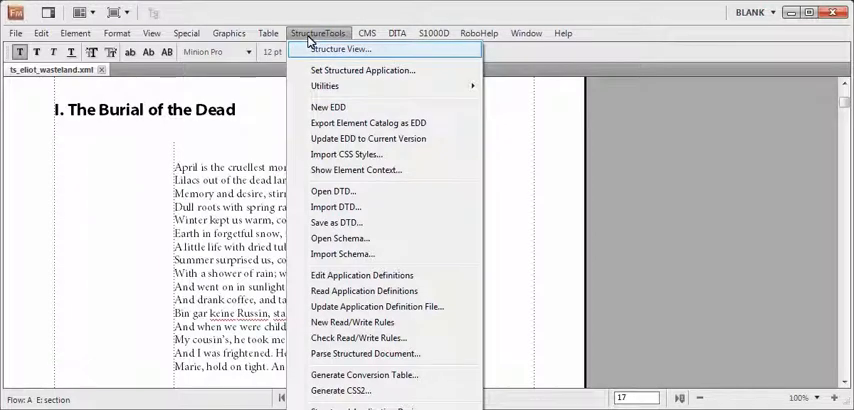
mouse_move(340, 48)
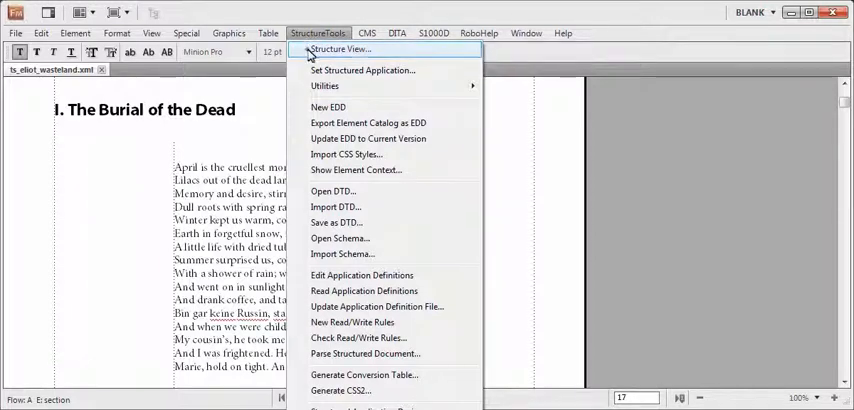
Step: Show the Structure View and the Element Catalog beside the document
left_click(340, 48)
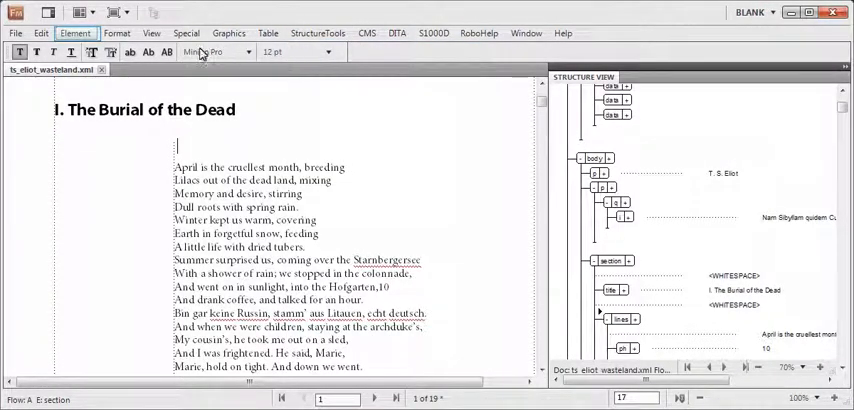
left_click(76, 32)
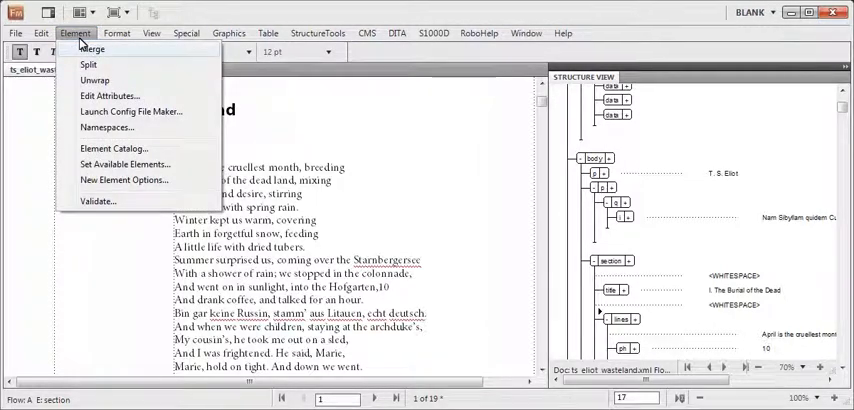
mouse_move(112, 148)
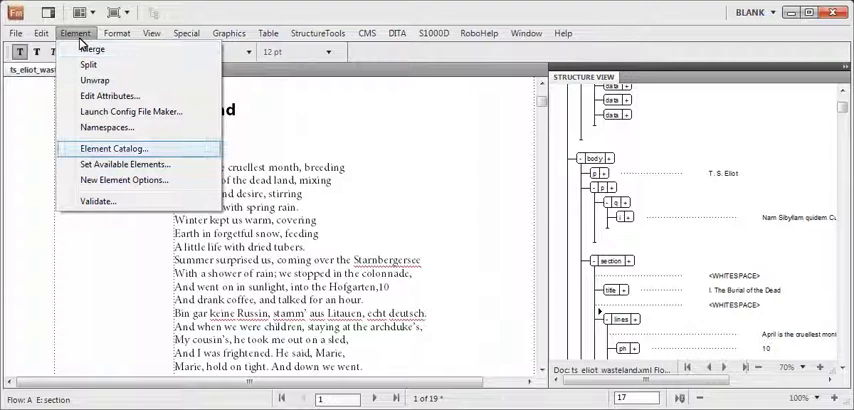
mouse_move(112, 148)
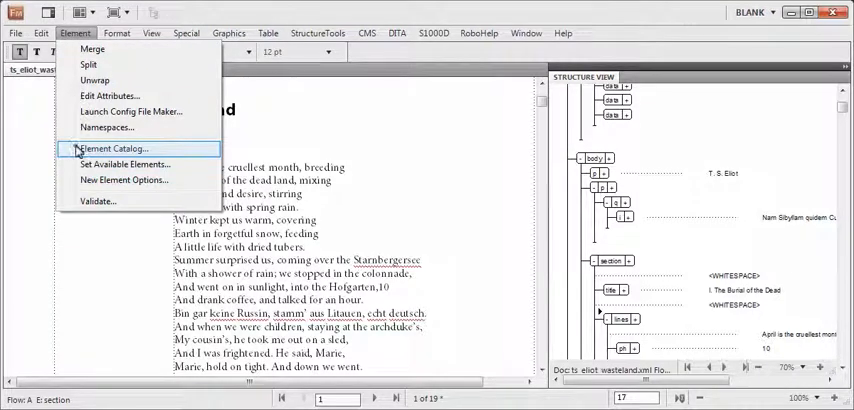
left_click(110, 148)
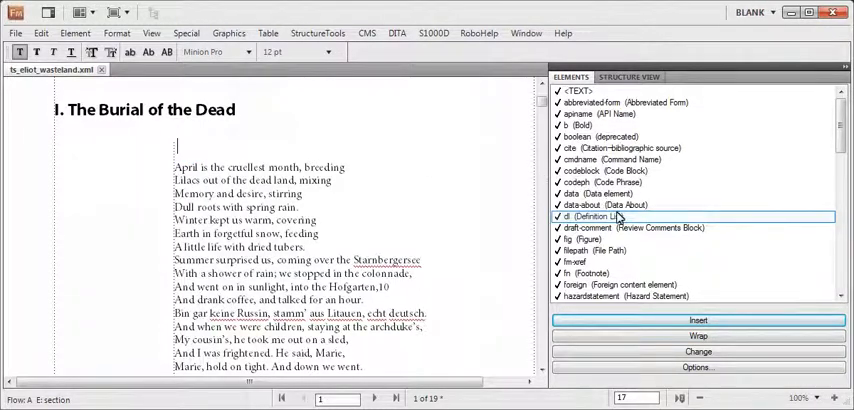
Step: Insert a dl definition list element above the poem and return to the structure tree
left_click(600, 216)
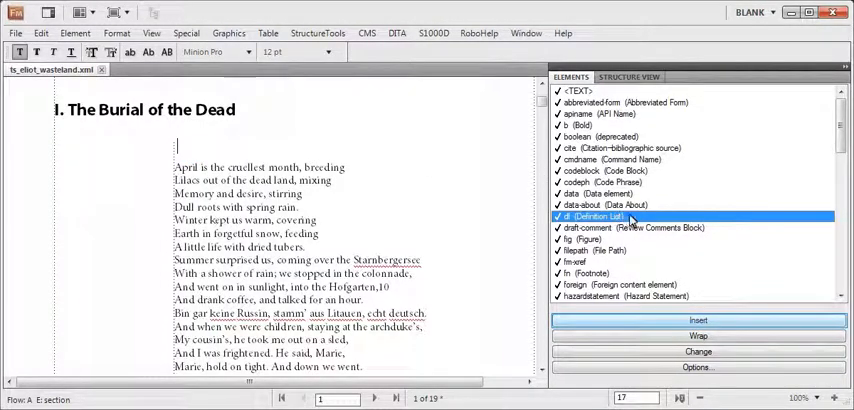
left_click(698, 320)
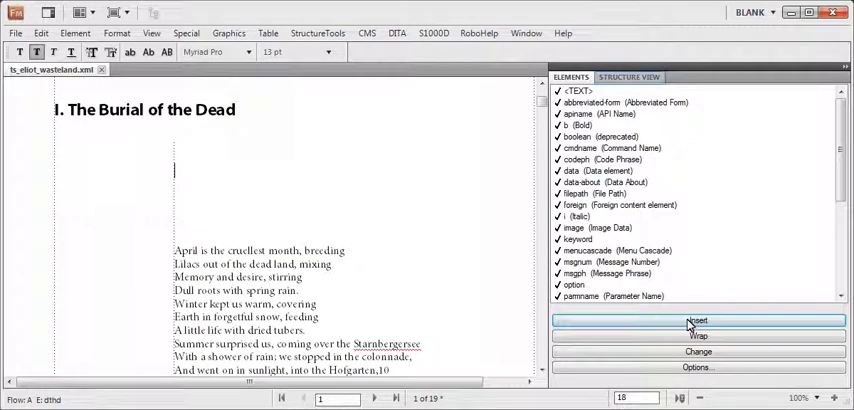
left_click(628, 76)
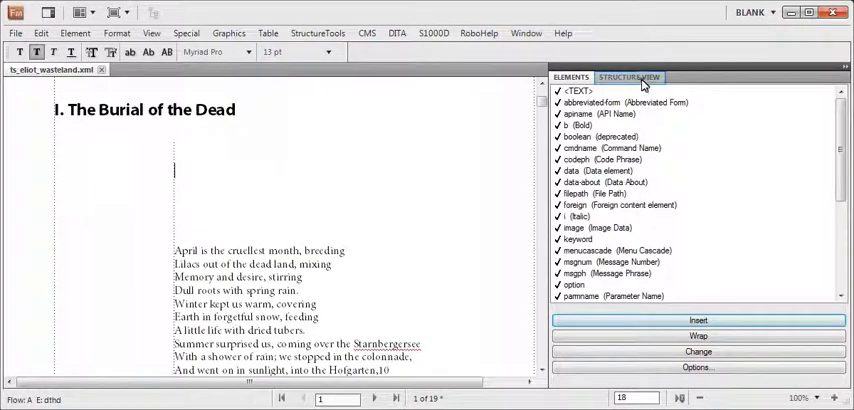
left_click(628, 76)
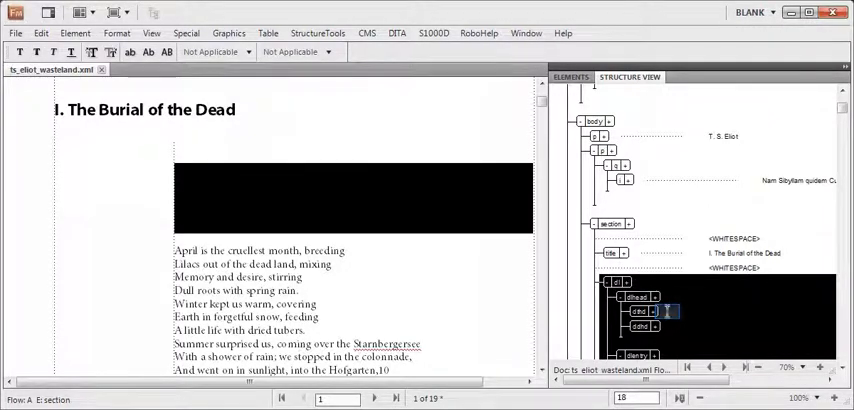
Step: Fill the dl with sample lines 'This is a', 'dl', 'No', then select it in Structure View for deletion
type("This is a")
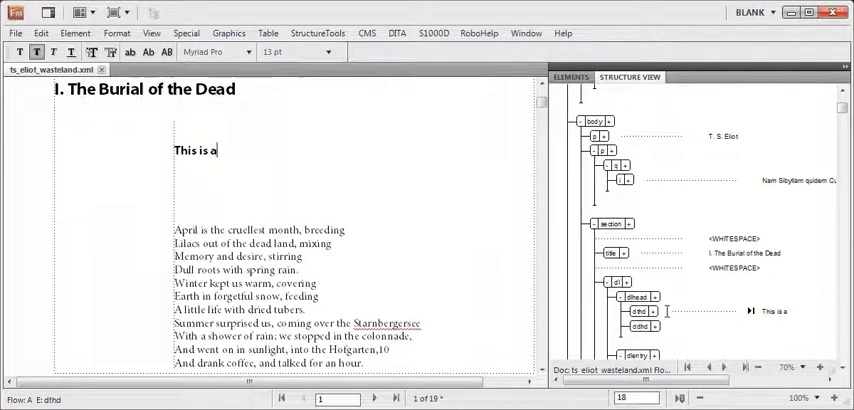
type("dl")
type("Takes a few click to insert it!")
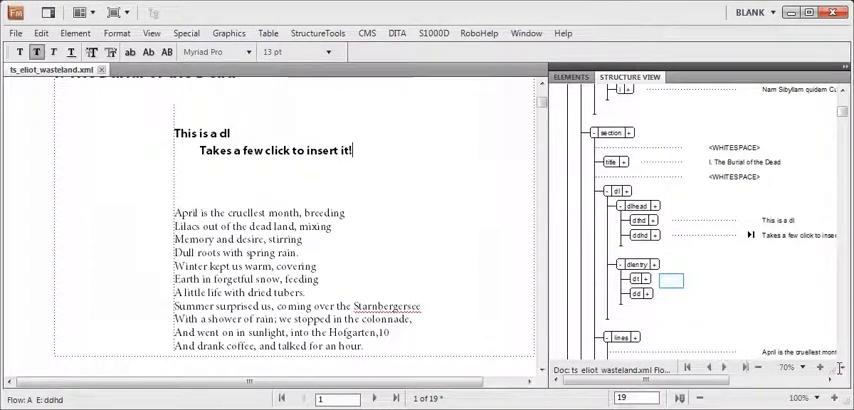
type("No")
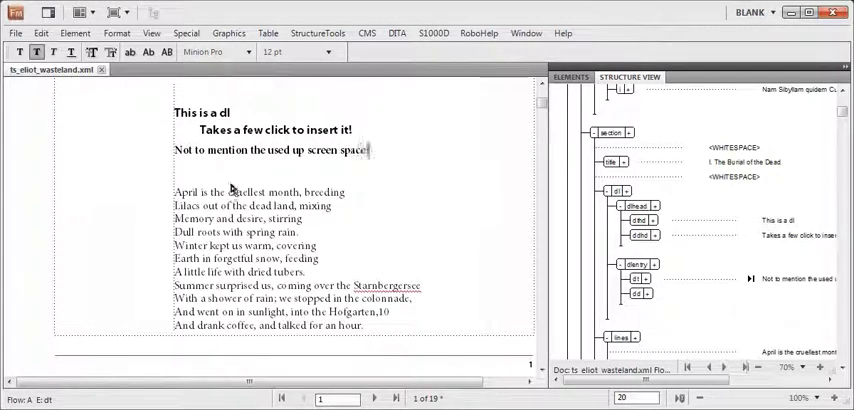
left_click(614, 190)
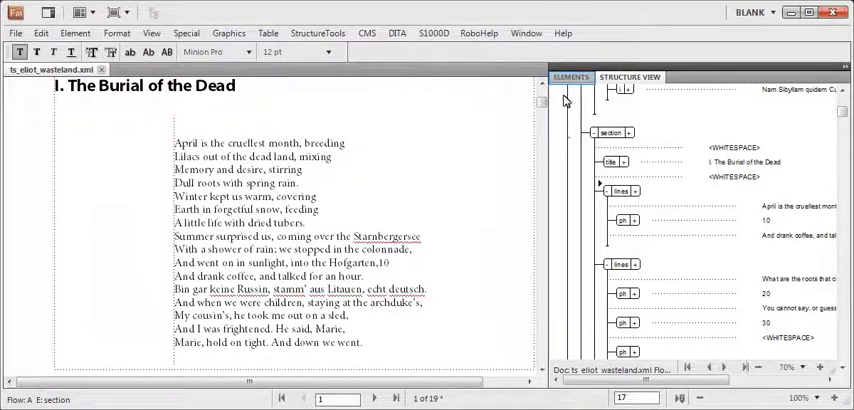
Step: Close the element catalog panel from its options menu, keeping only the structure view
left_click(570, 76)
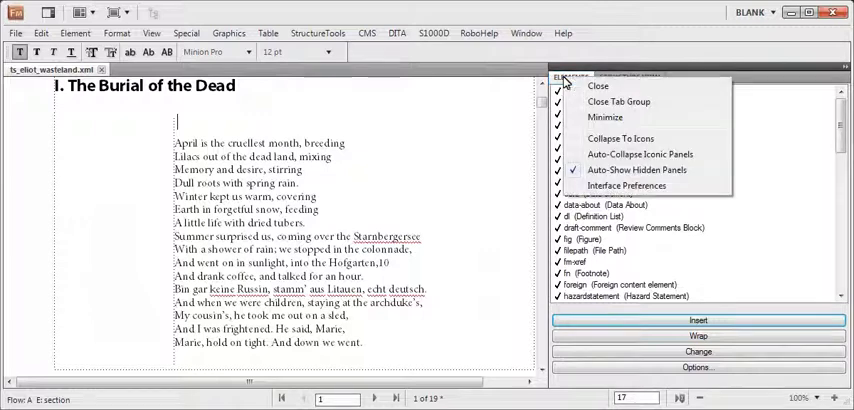
mouse_move(598, 86)
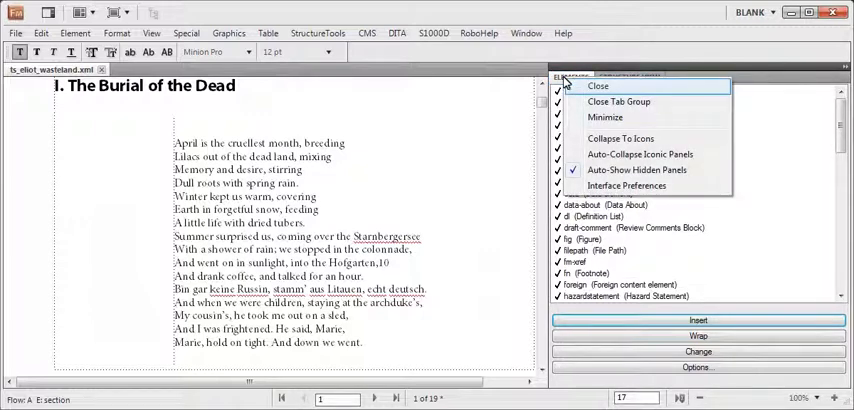
left_click(596, 84)
type("dl")
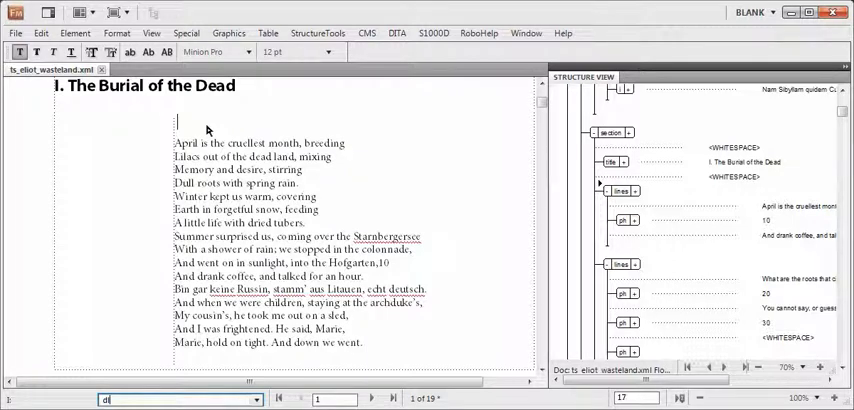
Step: Fill the Ctrl+1-inserted dl with 'How easy is that!' and 'A ctrl+1 and first few characters of the element!'
type("How easy")
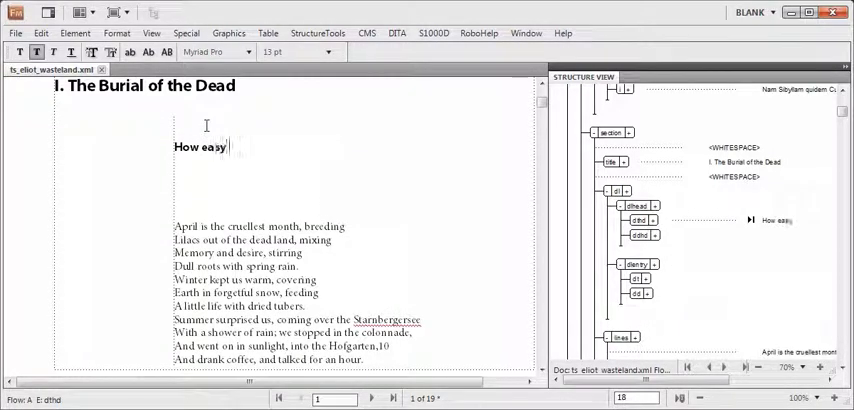
type("is that!")
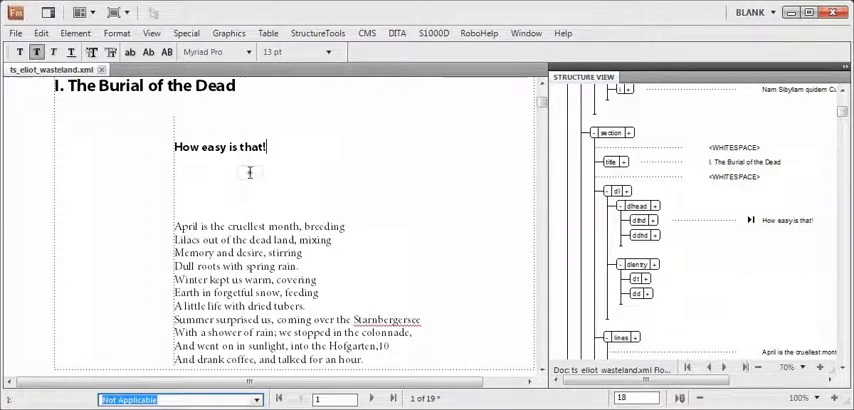
type("A ctrl+1 and first few characal")
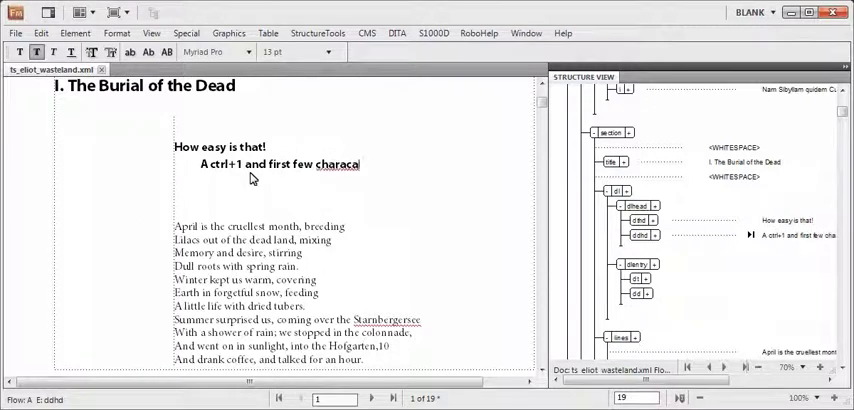
type("cters of the element!")
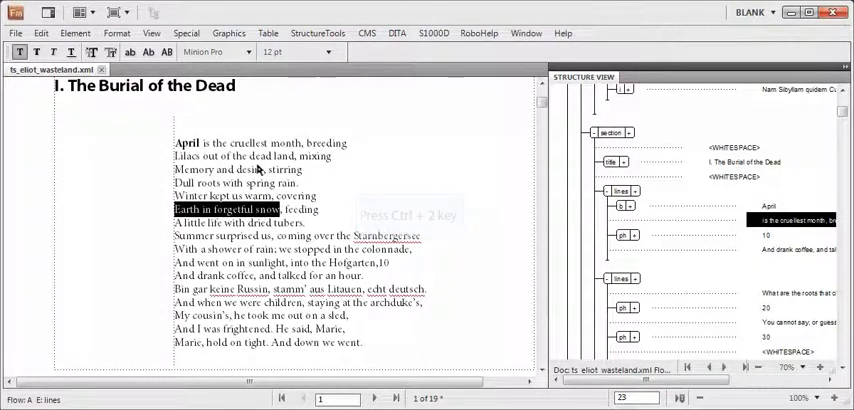
Step: Wrap the selected word April in a b element via the Ctrl+2 quick-wrap prompt
type("b")
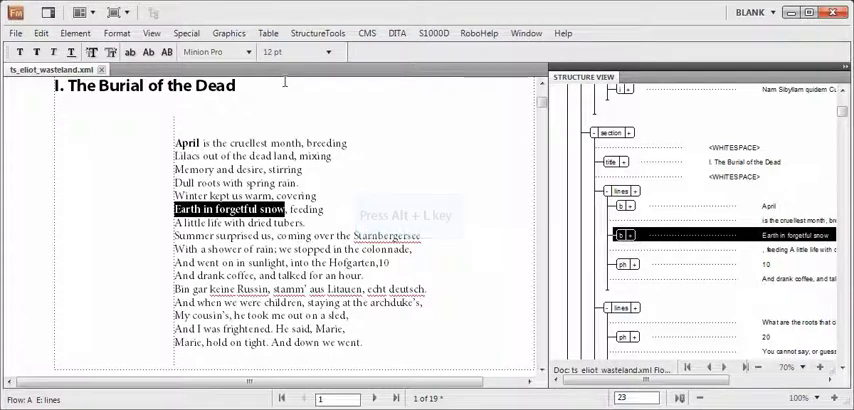
Step: Select the bold word April at the start of the poem, ready for Alt+1 unwrapping
left_click(76, 32)
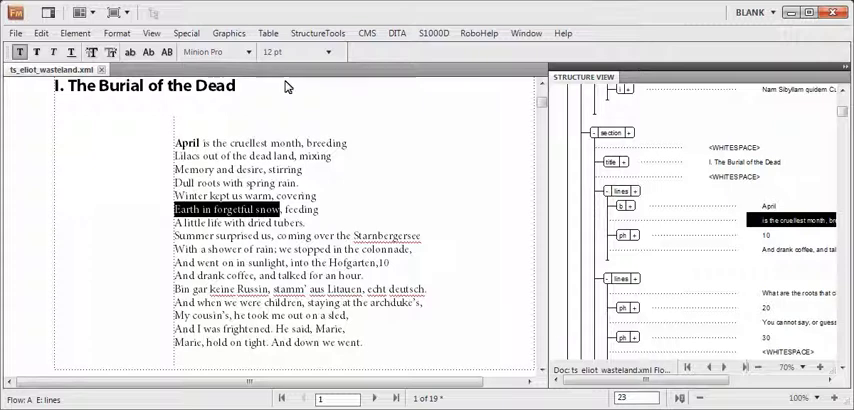
double_click(188, 144)
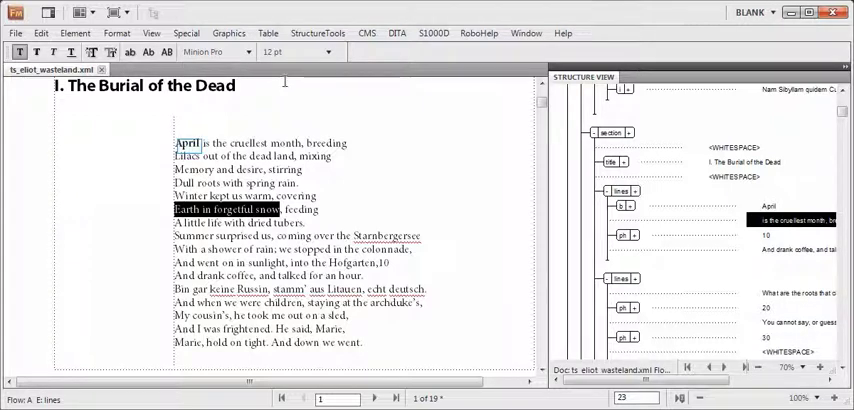